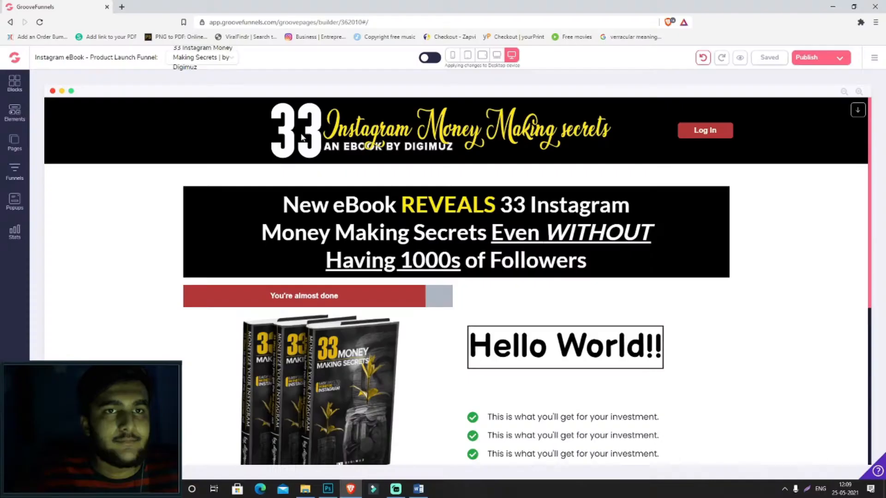
Switch to the Word planning notes and highlight the 'Website – Entire Site' line.
click(419, 489)
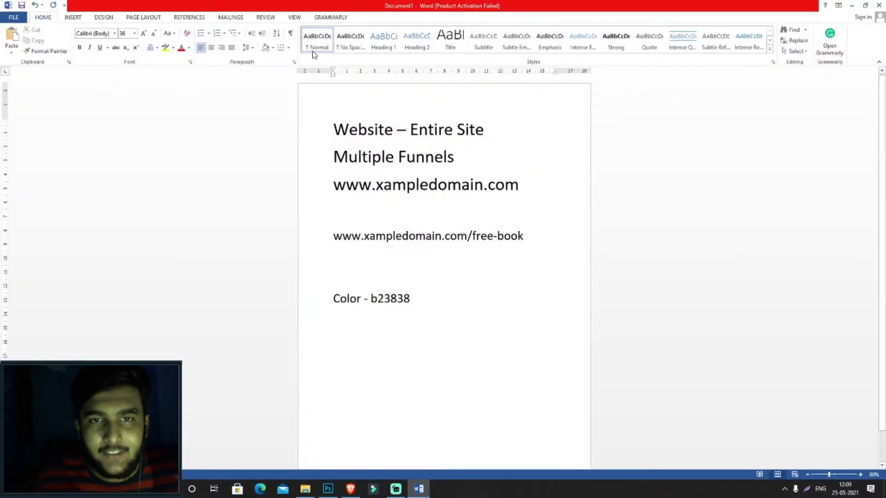
click(519, 185)
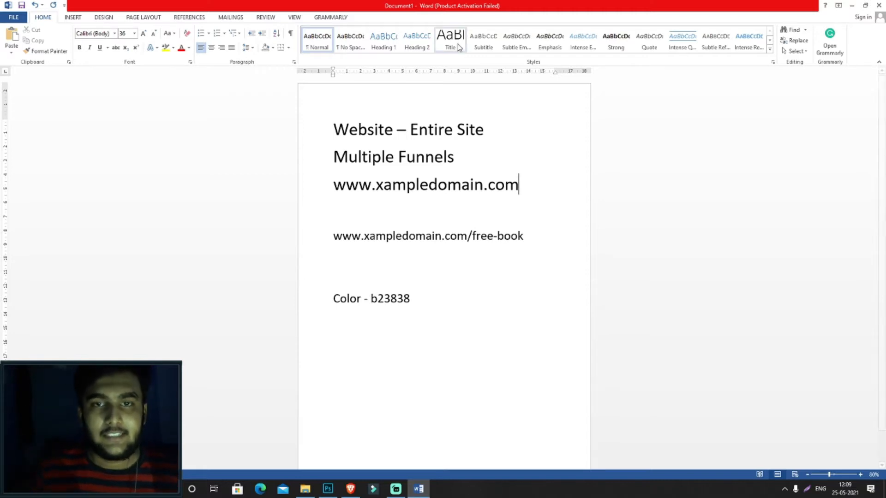
drag(334, 129, 482, 129)
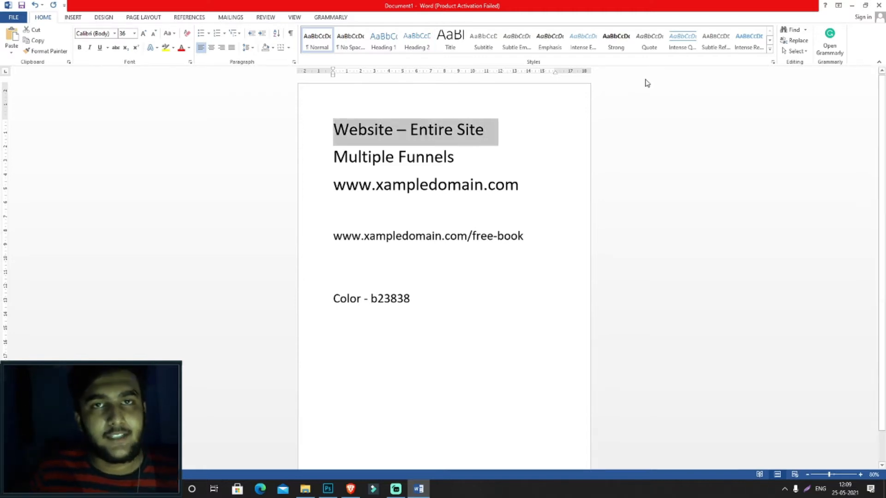
mouse_move(542, 116)
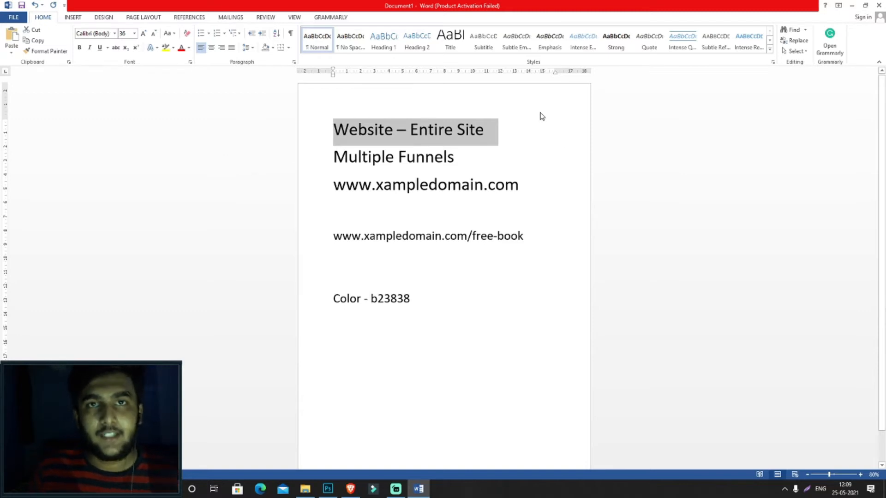
mouse_move(522, 140)
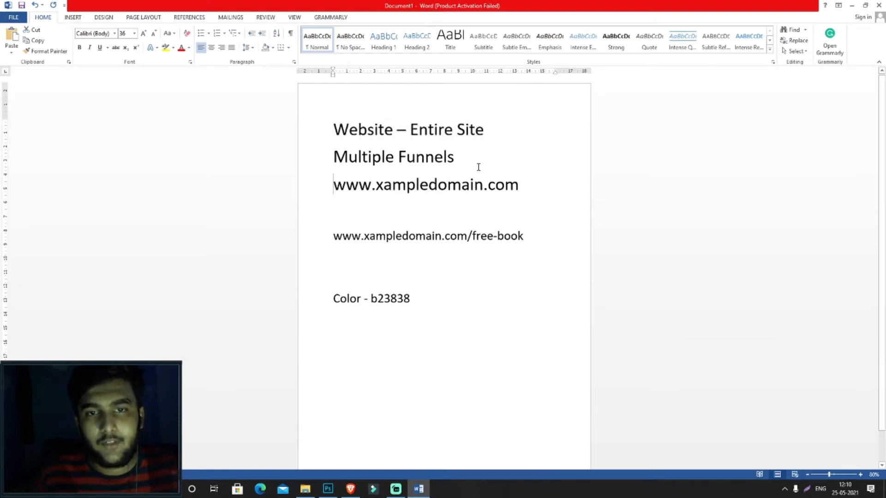
Highlight the domain and free-book address lines, then return to the GrooveFunnels builder.
drag(334, 184, 518, 185)
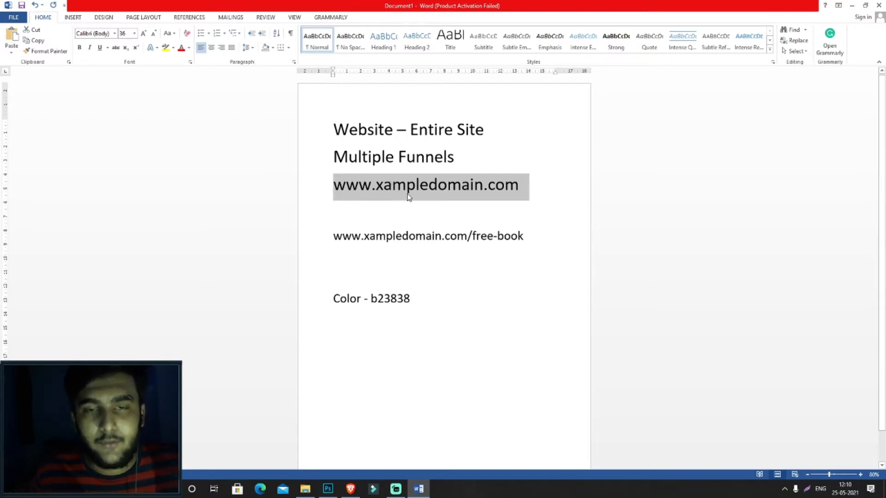
mouse_move(449, 203)
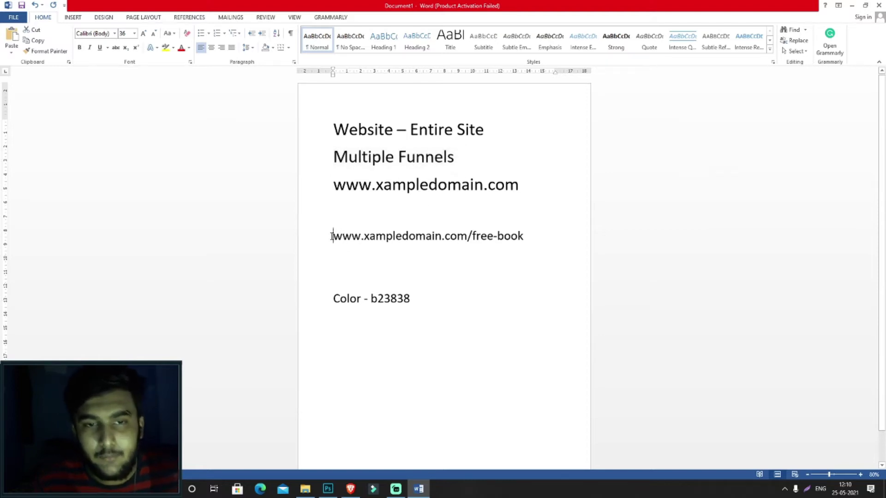
drag(333, 236, 467, 235)
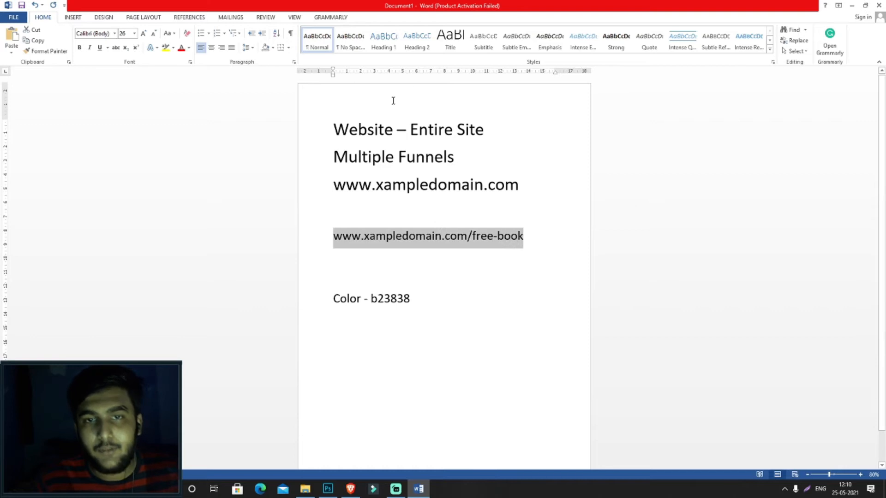
mouse_move(758, 153)
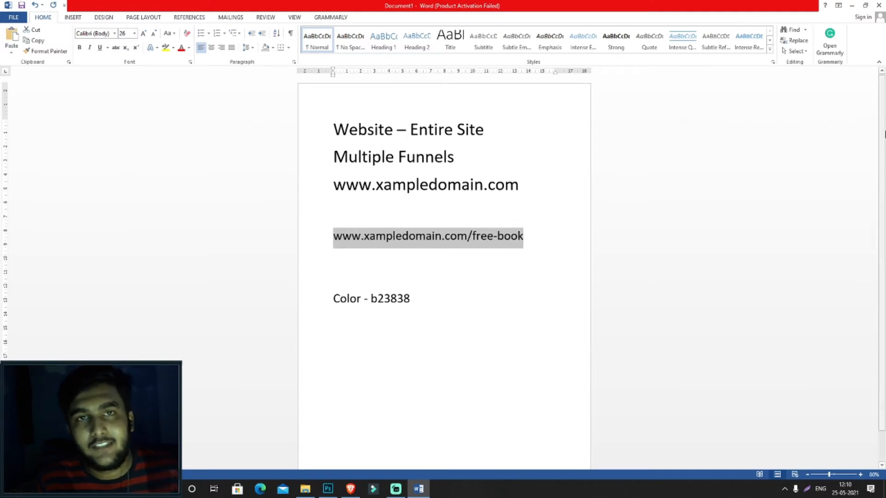
mouse_move(547, 208)
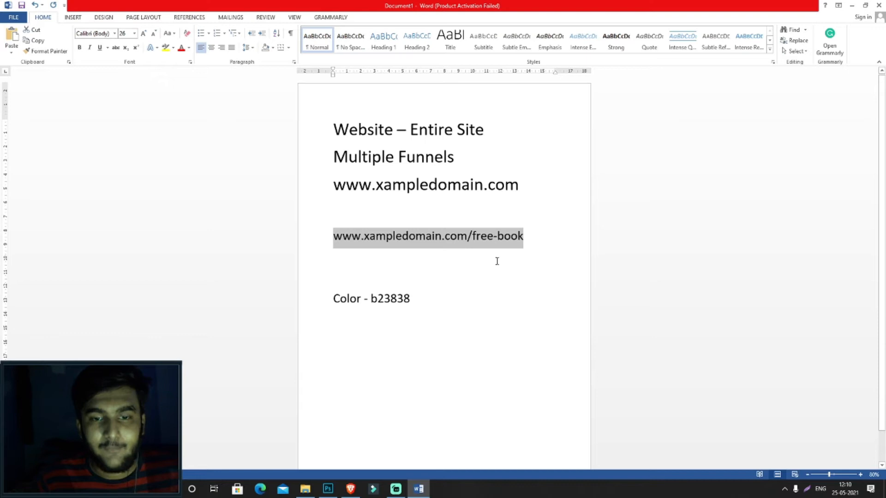
click(351, 488)
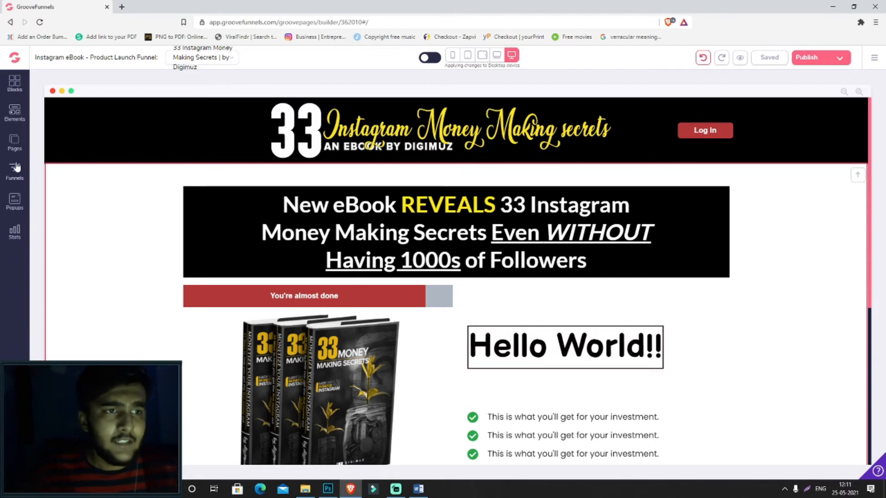
Open Edit Settings for the last Home page of the Sales and Booking Funnel.
click(14, 143)
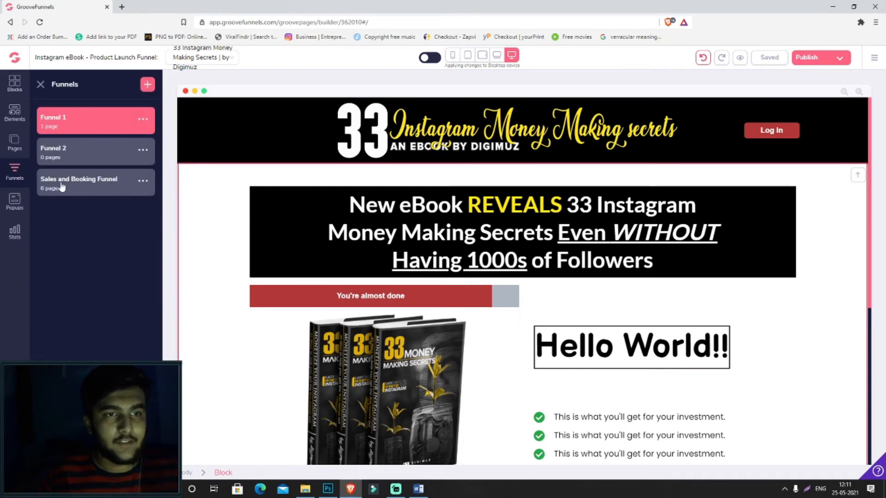
click(78, 182)
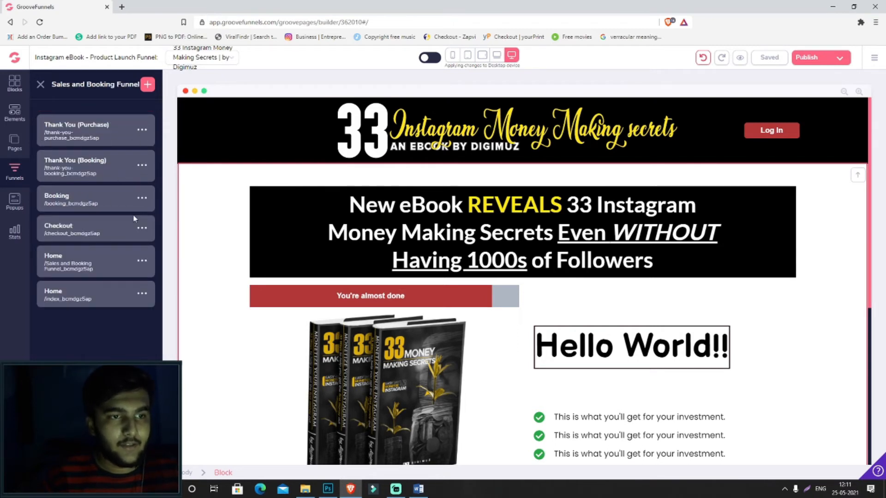
mouse_move(142, 294)
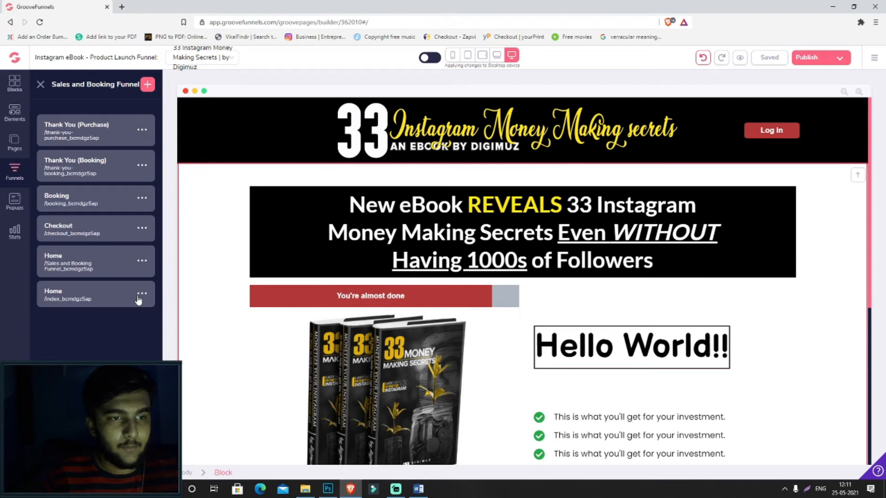
click(142, 294)
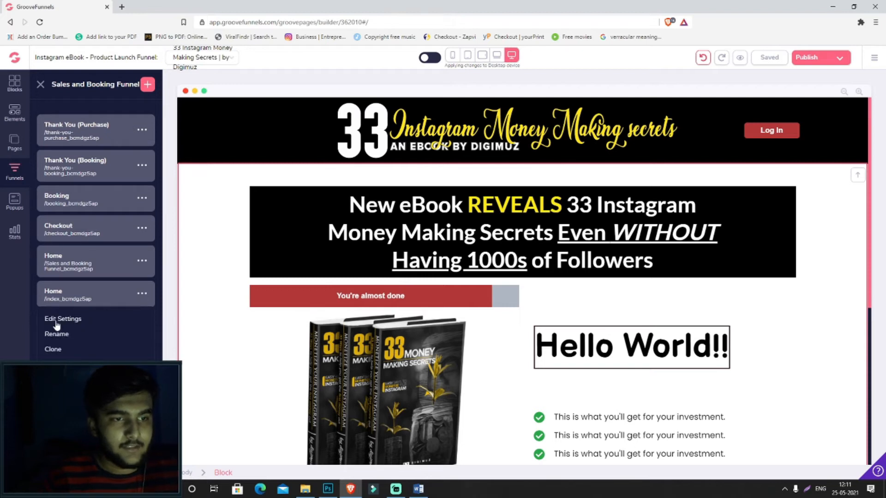
click(63, 318)
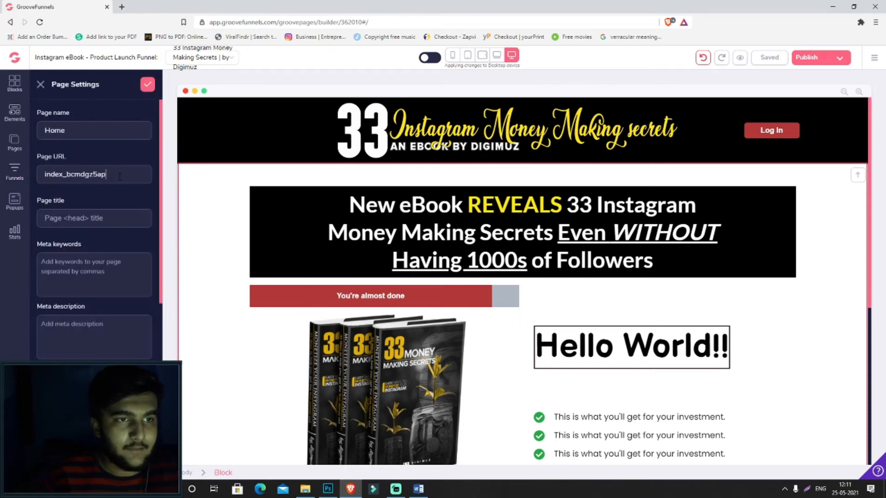
Set the page URL to 'free-book', save it, and open that Home page in the builder.
triple_click(74, 175)
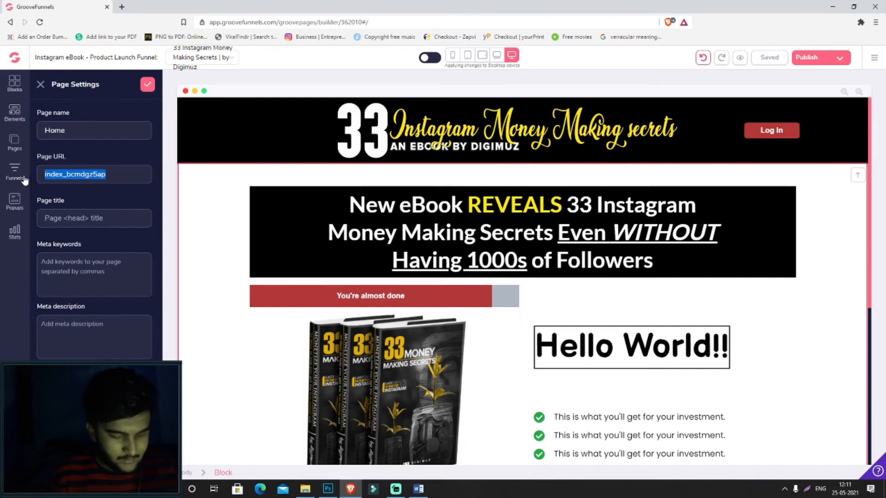
text(free-book)
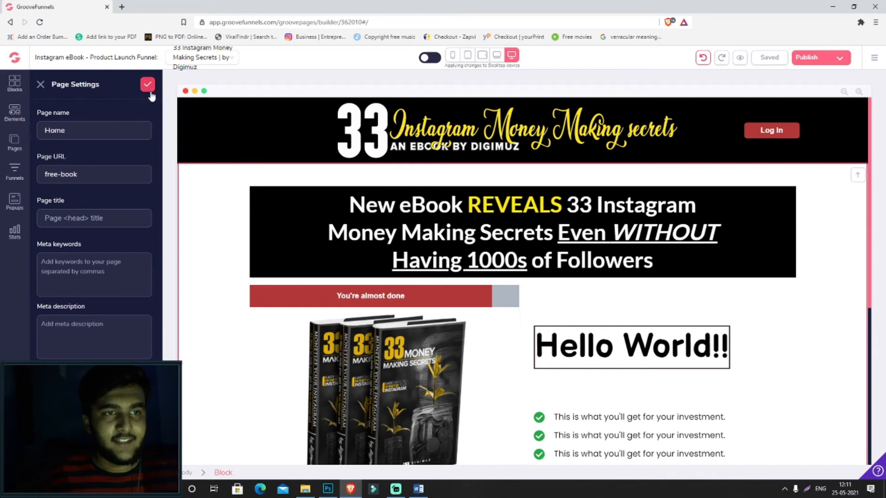
click(14, 171)
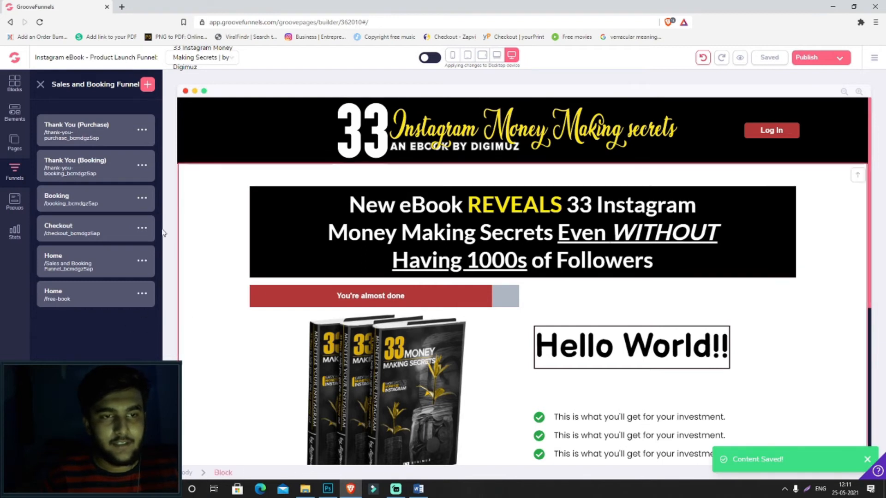
click(522, 232)
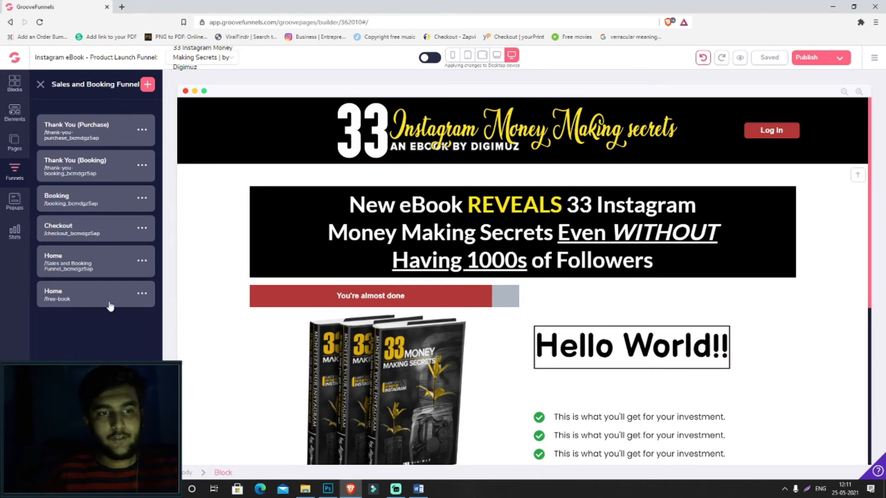
click(95, 295)
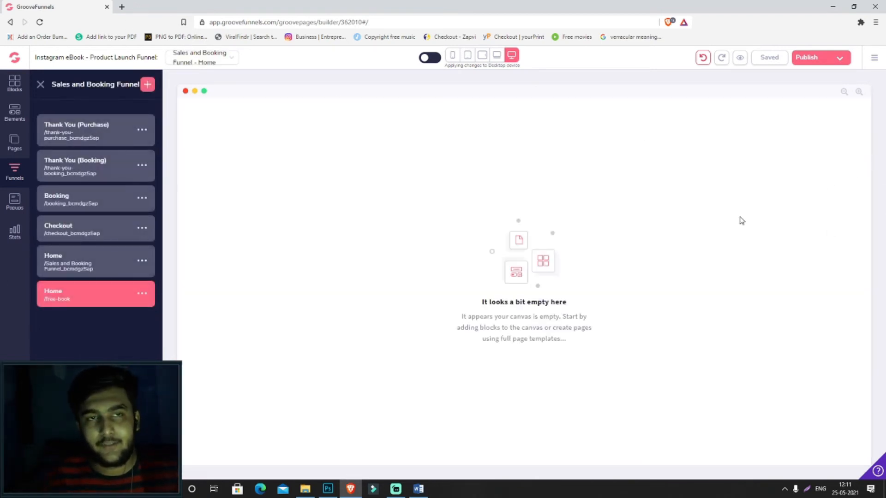
mouse_move(469, 290)
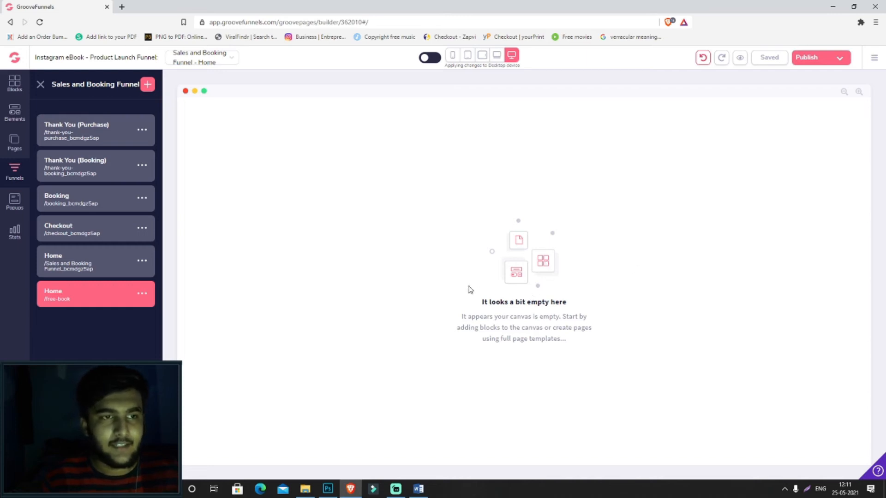
Add an alert bar and free-trial checkout block from the Blocks library and save the page.
click(40, 84)
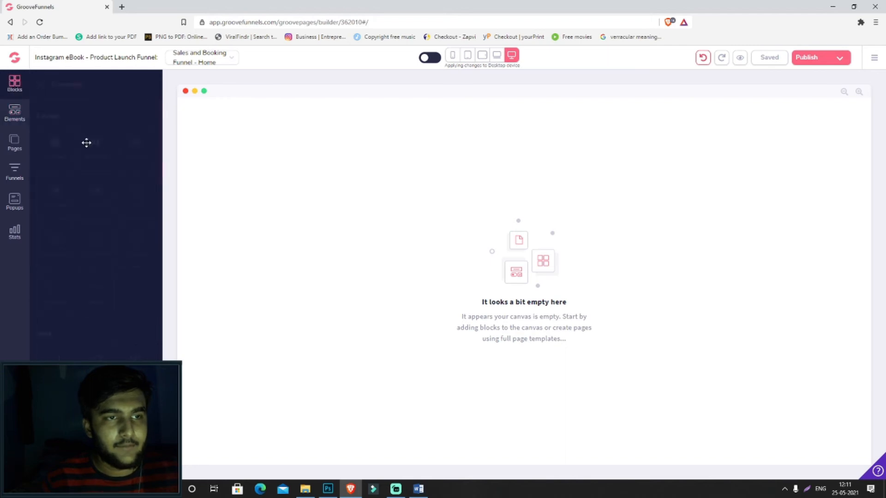
click(14, 82)
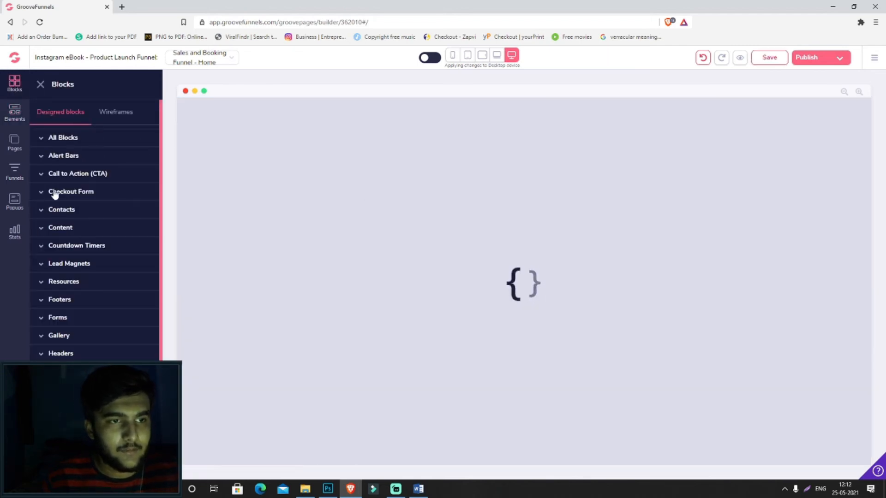
click(71, 192)
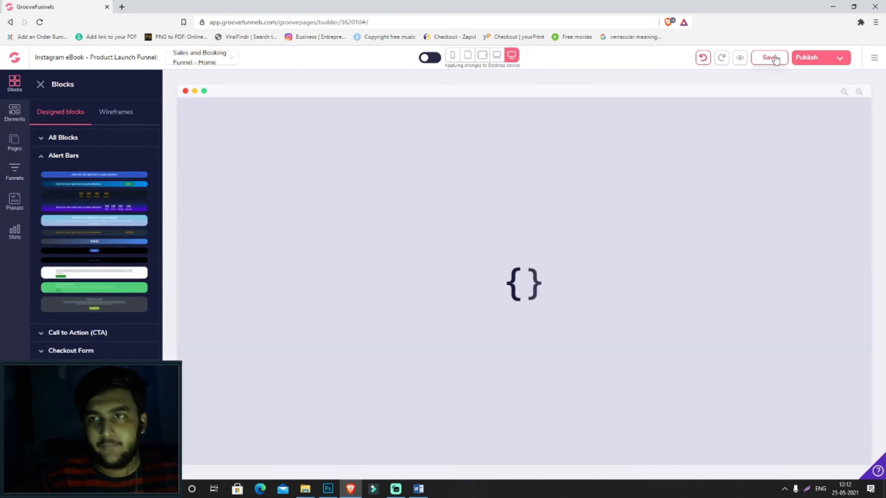
click(769, 58)
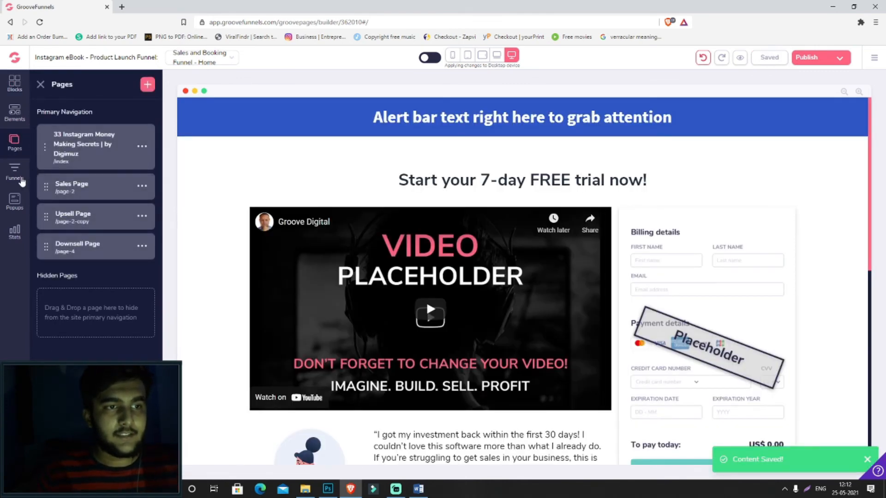
Show the funnel page list, recheck the free-book address in Word, and return to the builder.
click(15, 171)
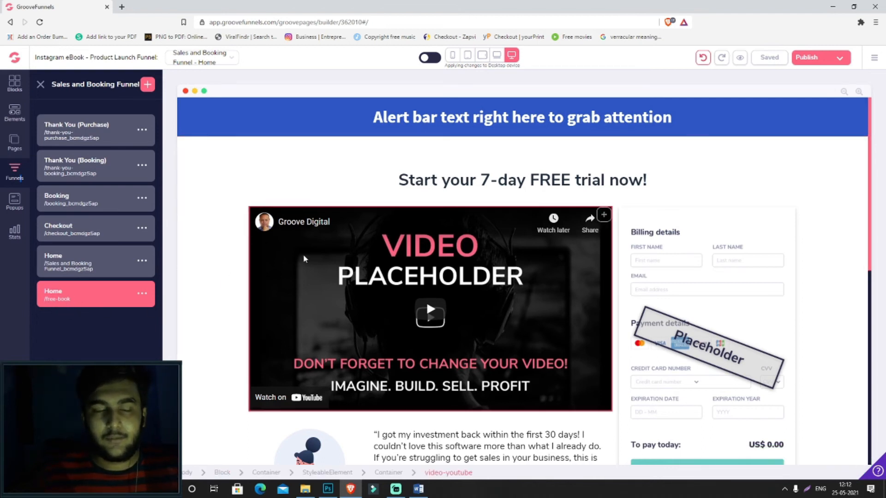
mouse_move(447, 216)
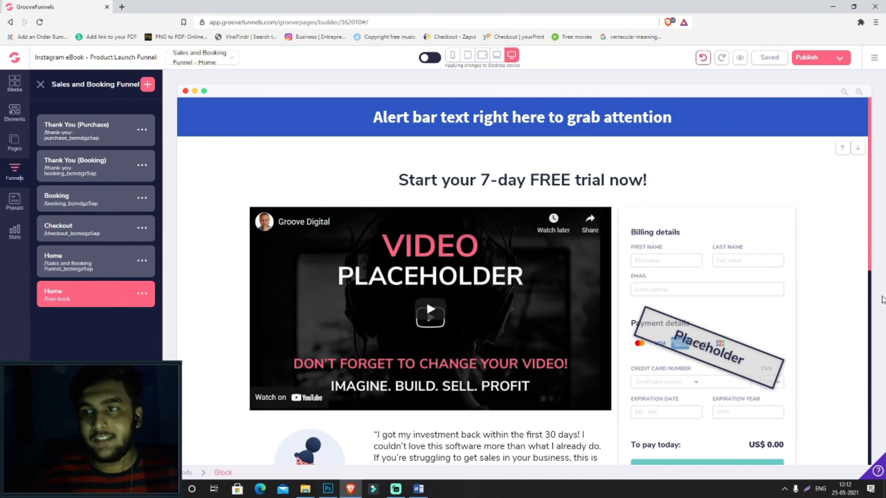
scroll(down, 3)
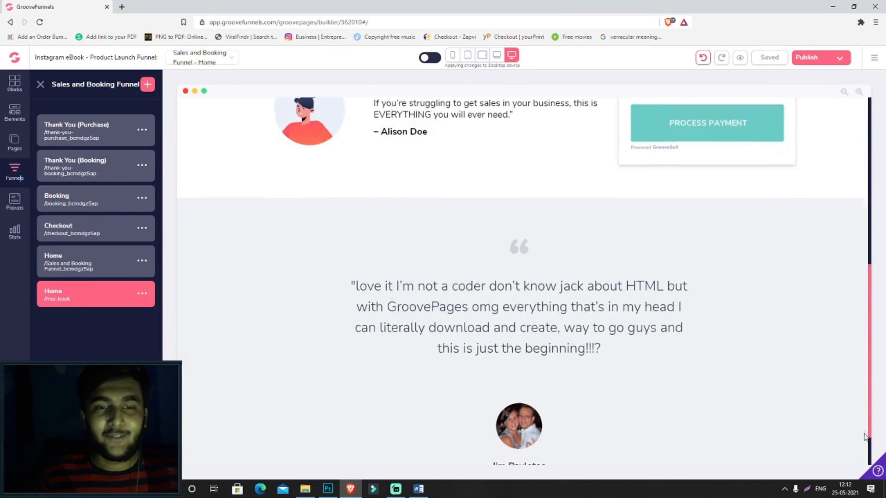
click(419, 488)
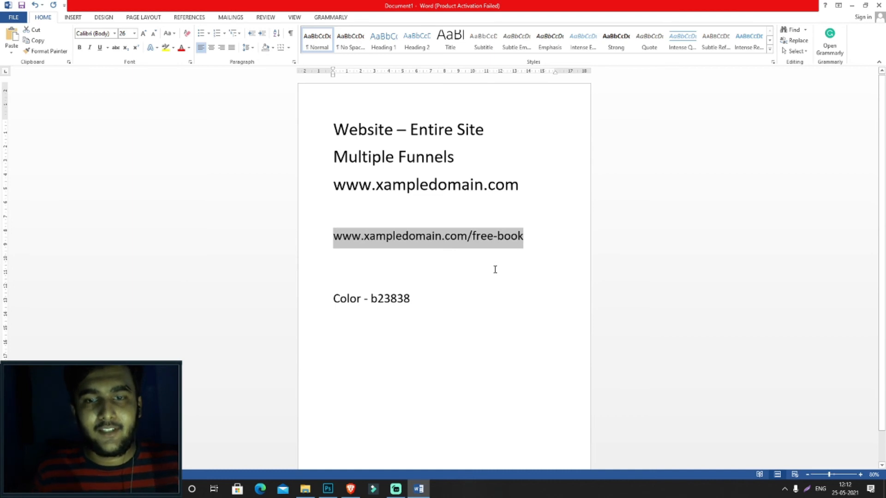
click(524, 232)
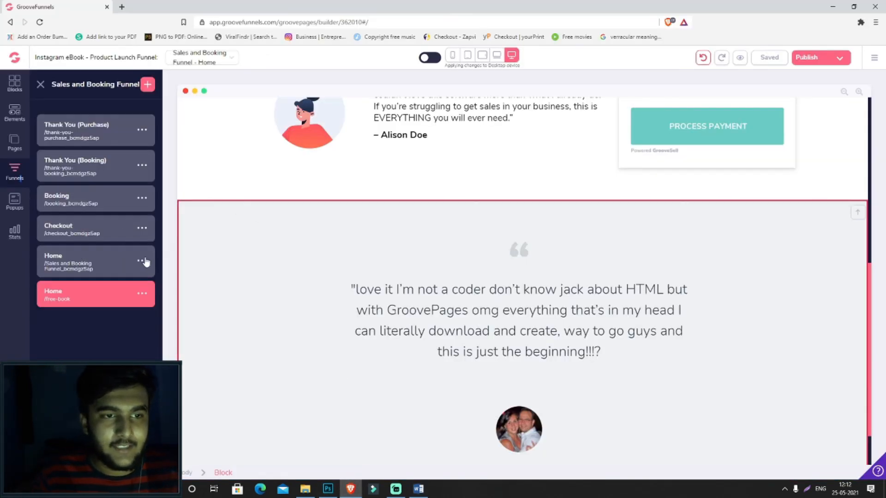
Set the first Home page's URL to 'ig-money-ebook' in its settings and apply it.
click(142, 260)
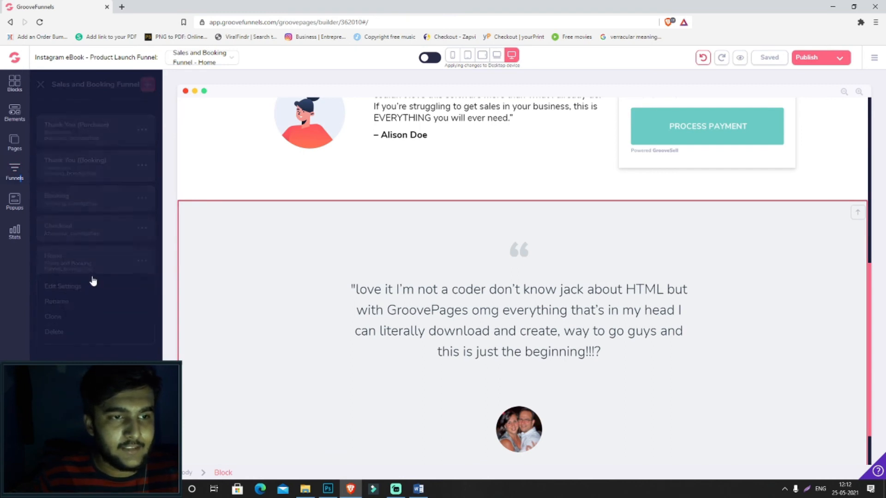
click(63, 286)
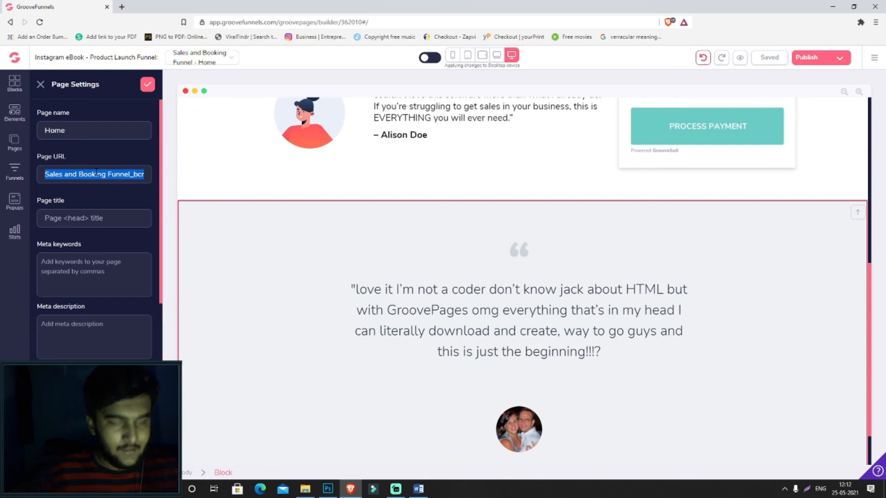
text(sa)
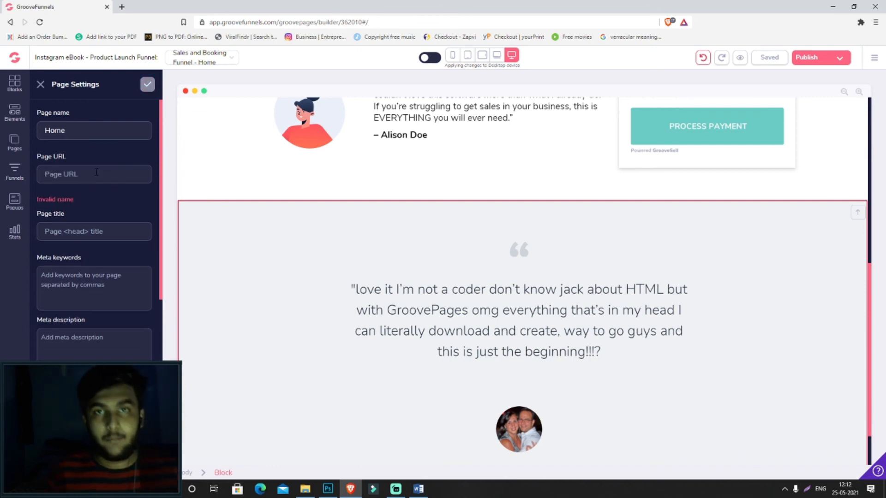
click(94, 173)
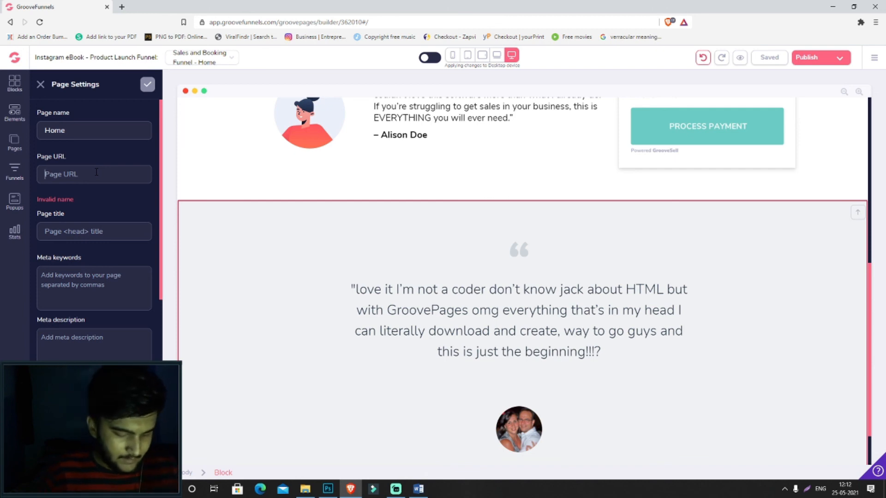
text(ig-money-ebook)
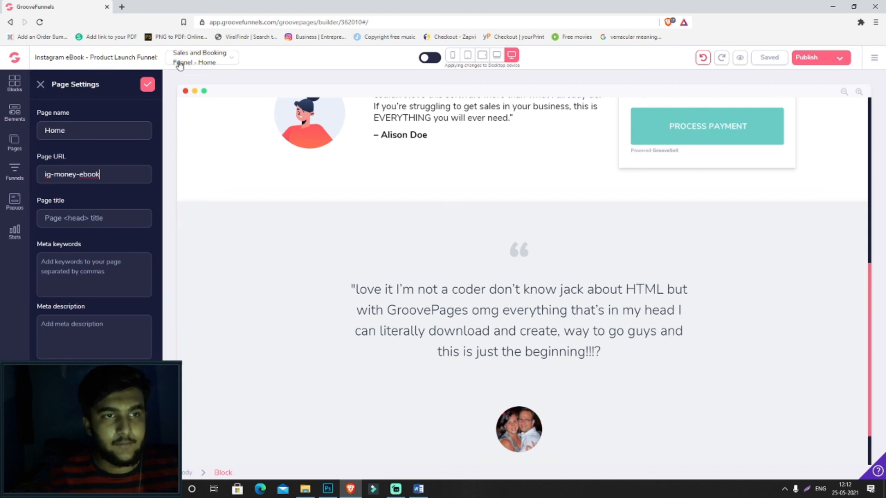
click(13, 173)
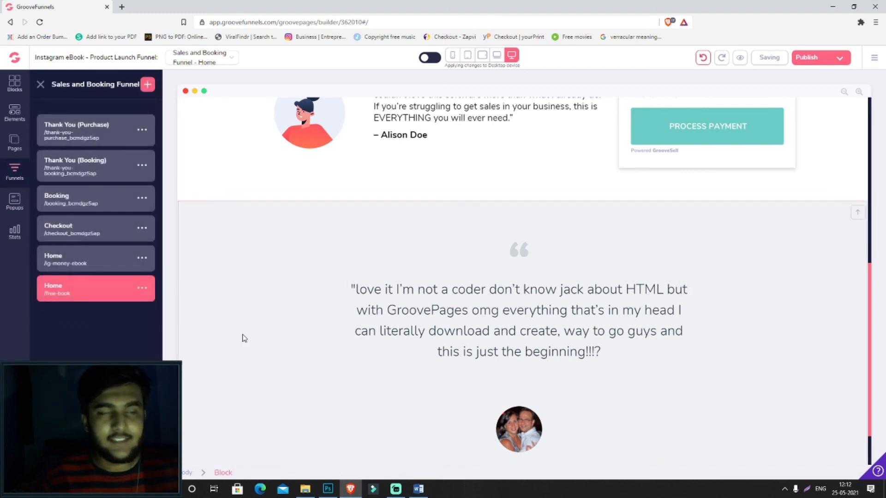